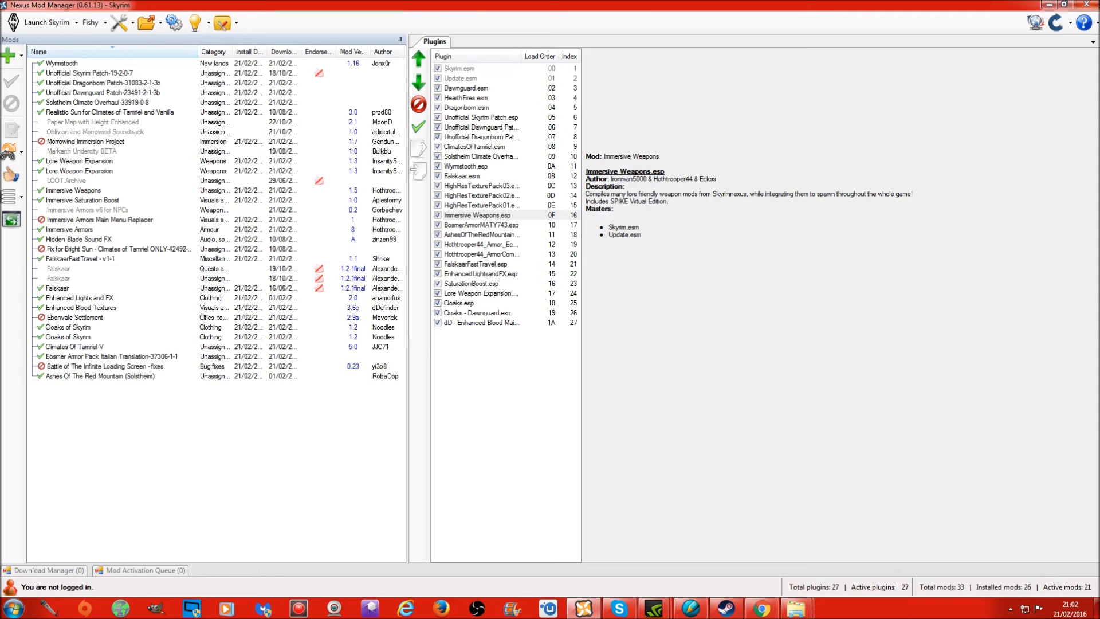
mouse_move(1085, 491)
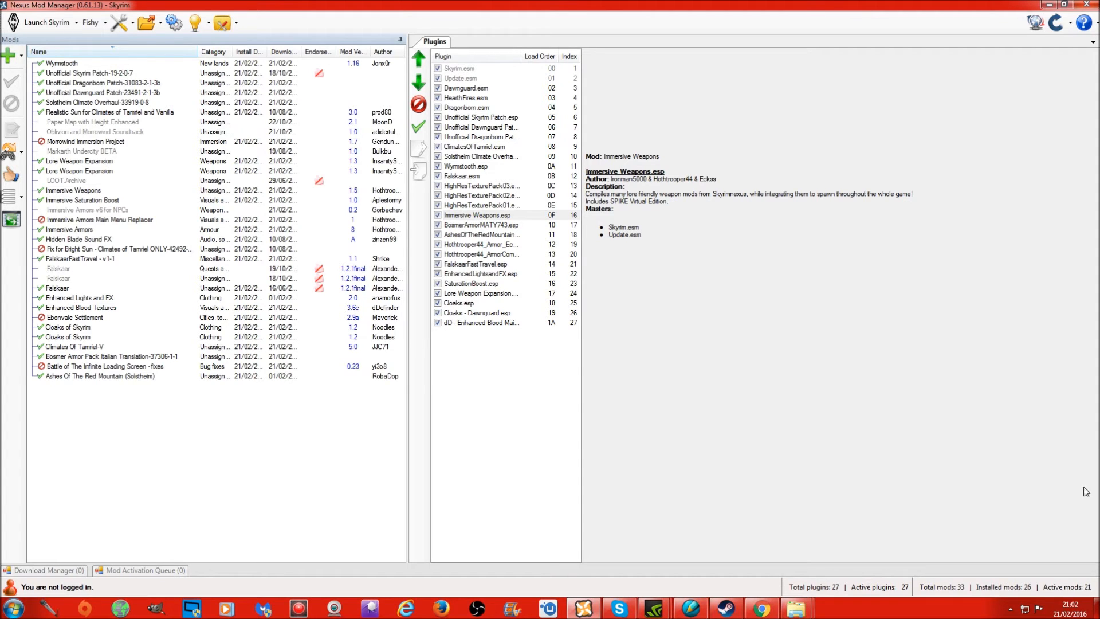
Switch from Nexus Mod Manager to the Skyrim Nexus homepage in Chrome
left_click(767, 608)
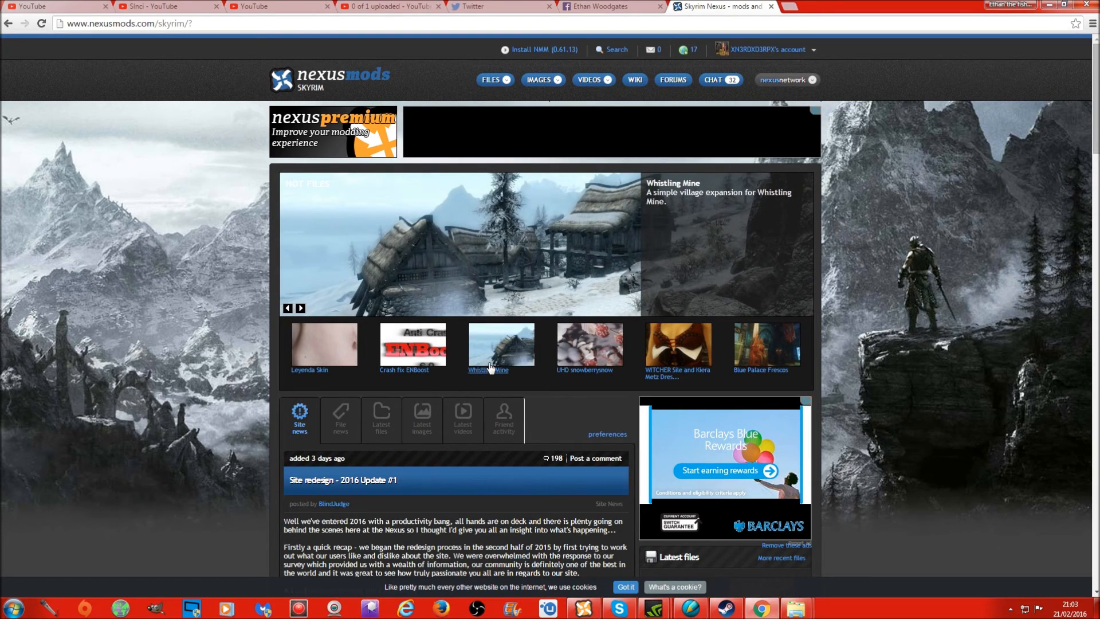
mouse_move(491, 366)
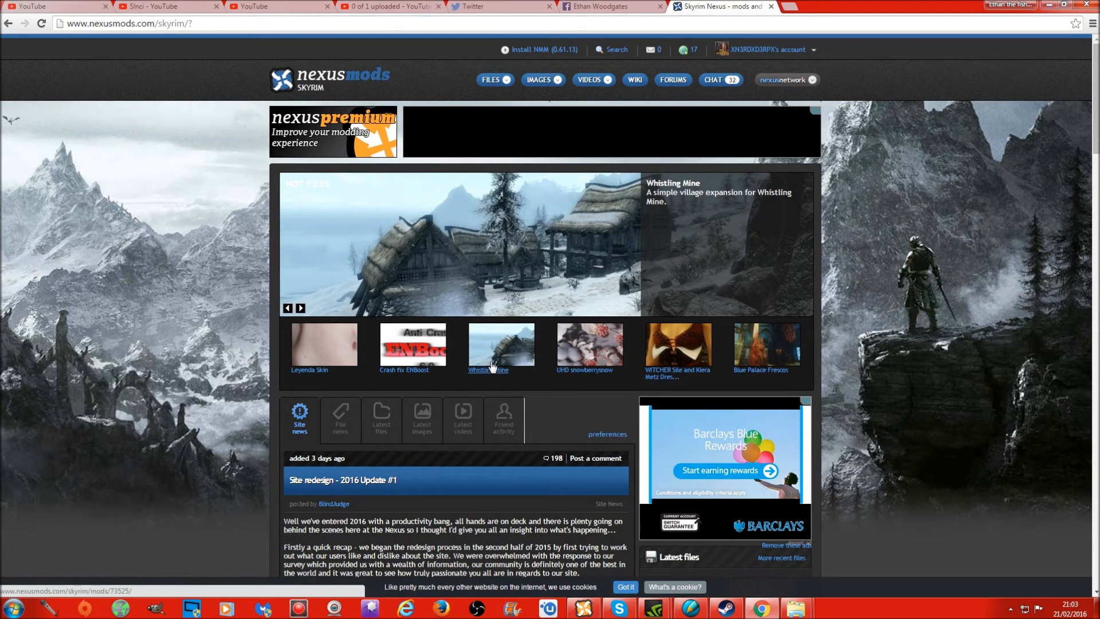
mouse_move(491, 356)
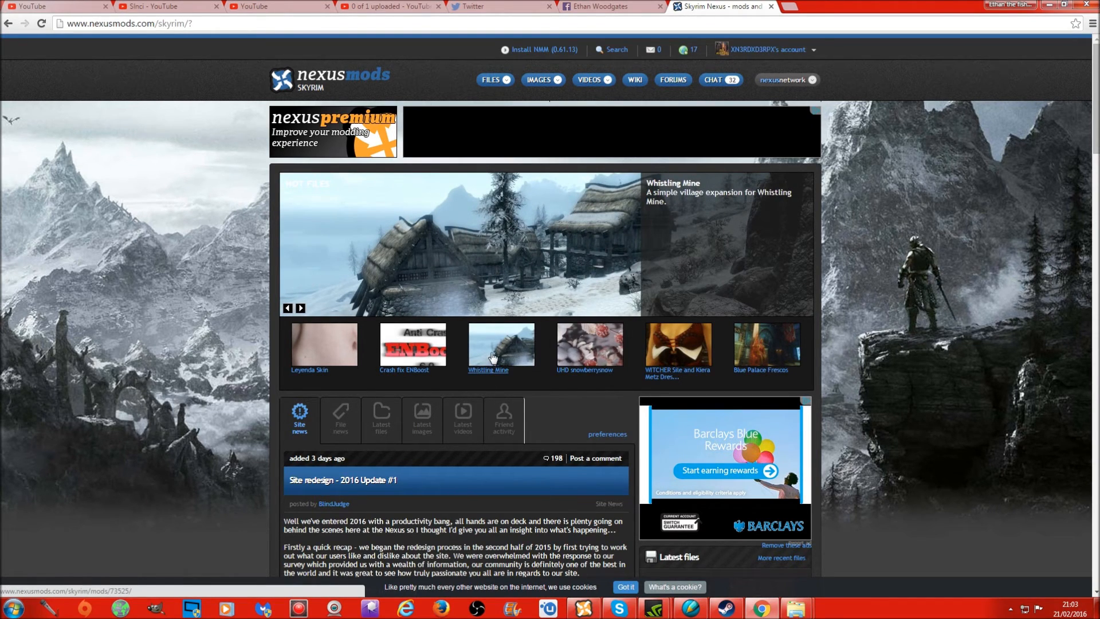
Manually download the Whistling Mine main file from its Files page and return to NMM
left_click(502, 345)
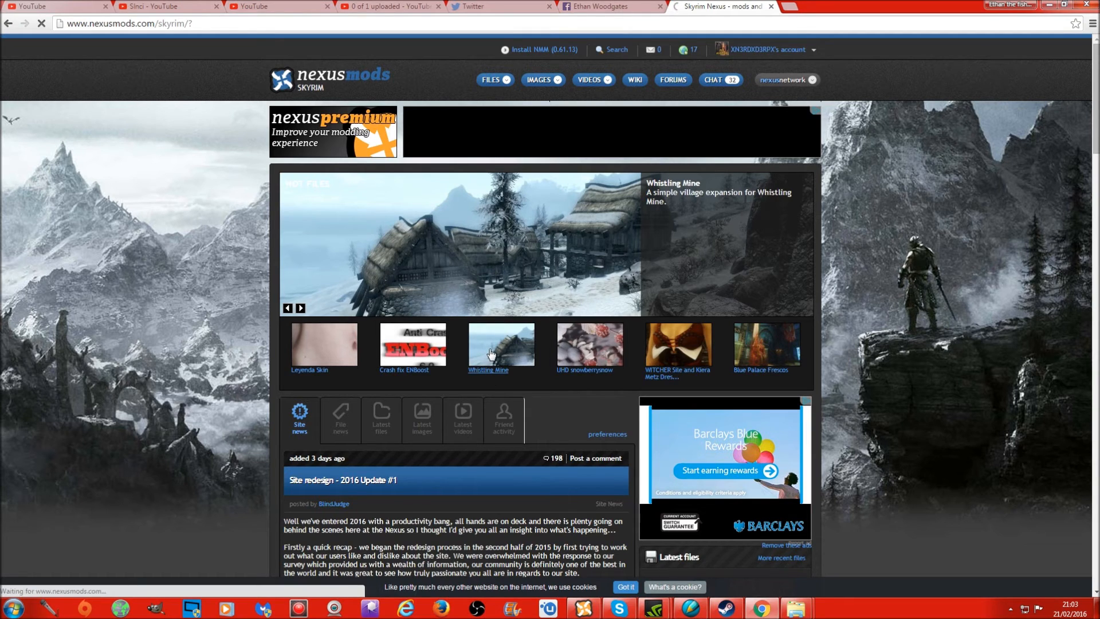
left_click(500, 344)
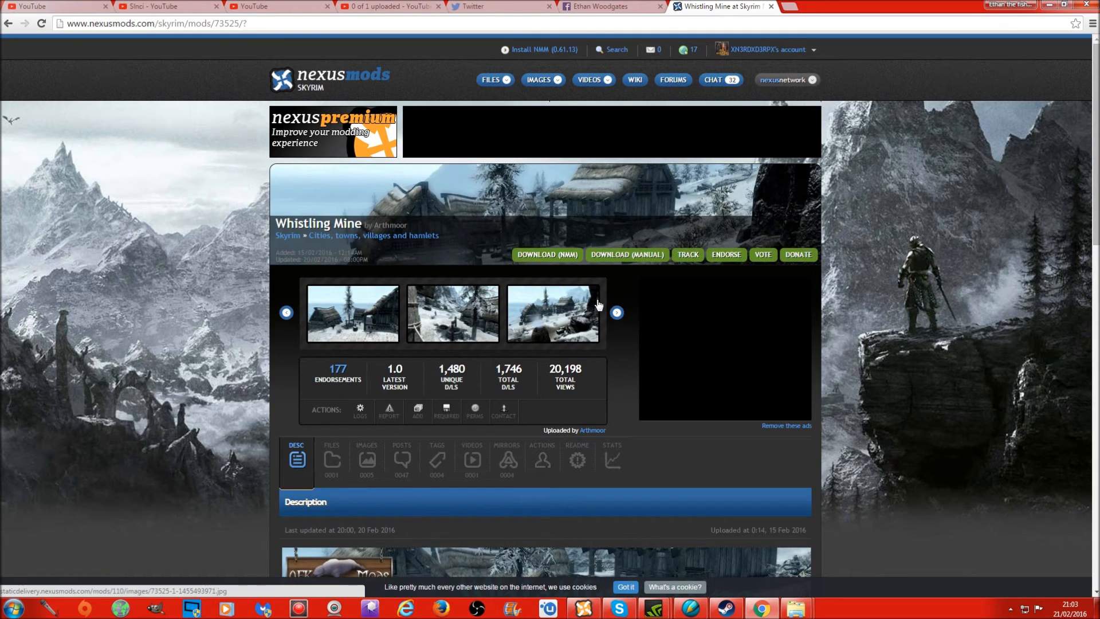
left_click(547, 254)
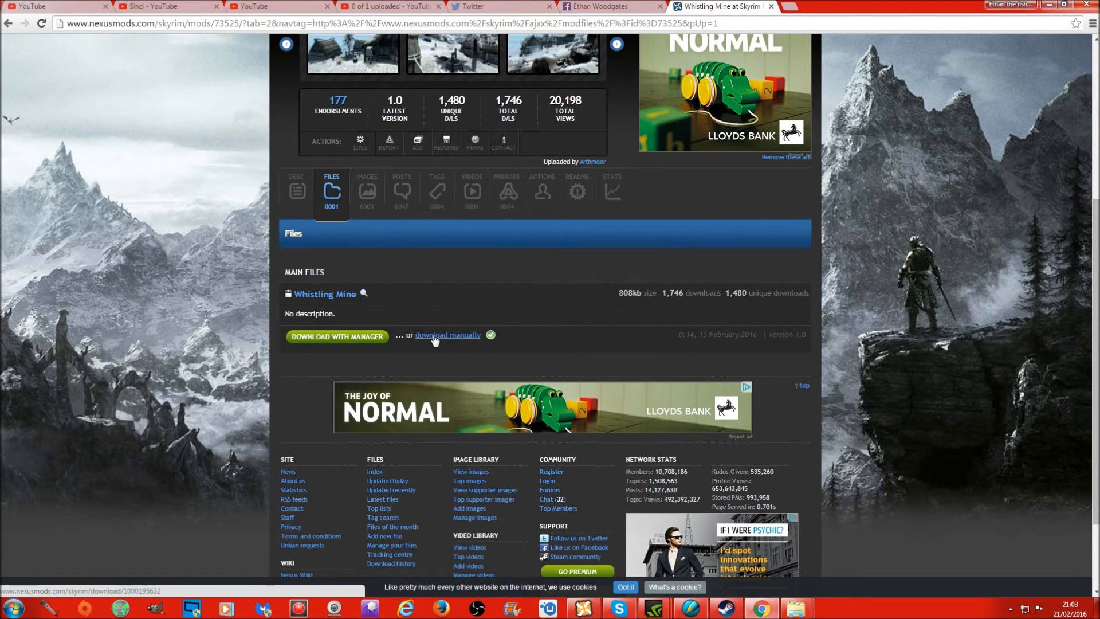
left_click(447, 335)
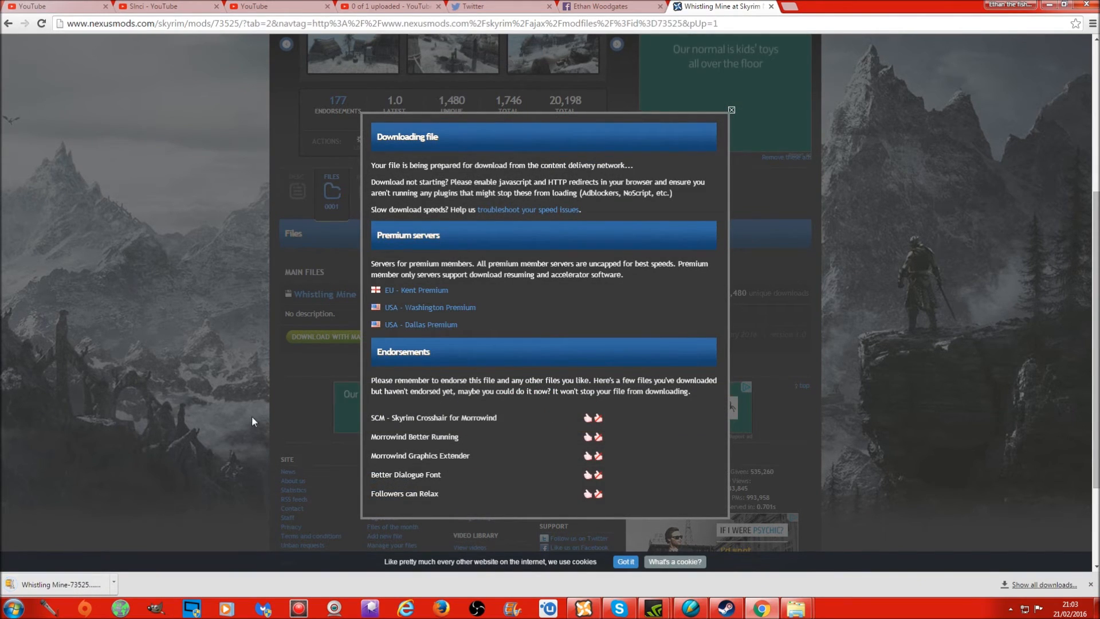
left_click(583, 607)
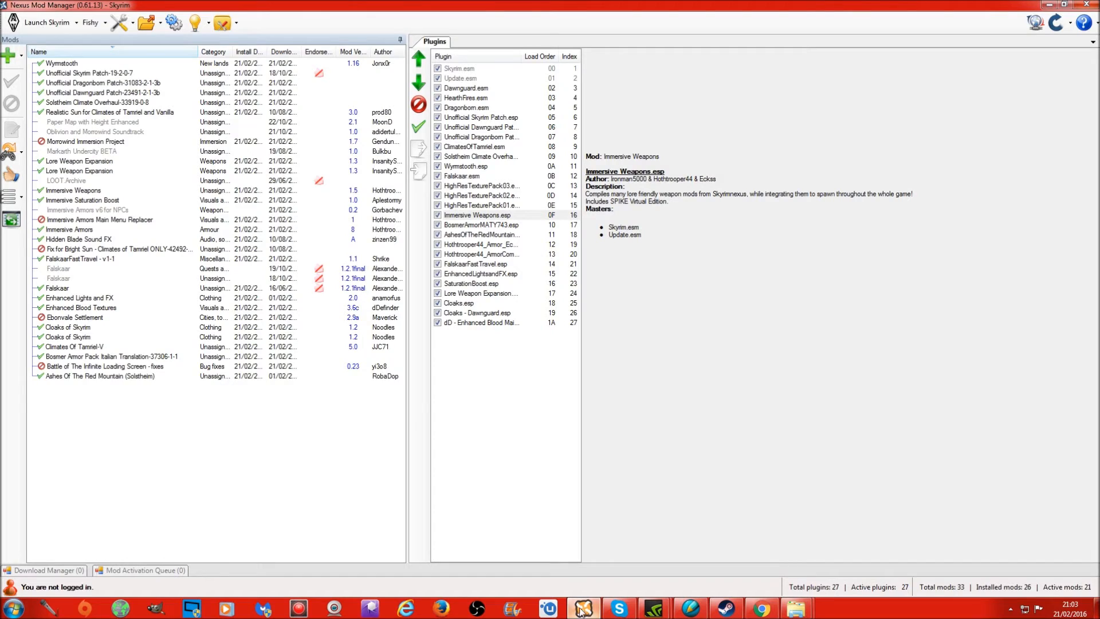
mouse_move(8, 55)
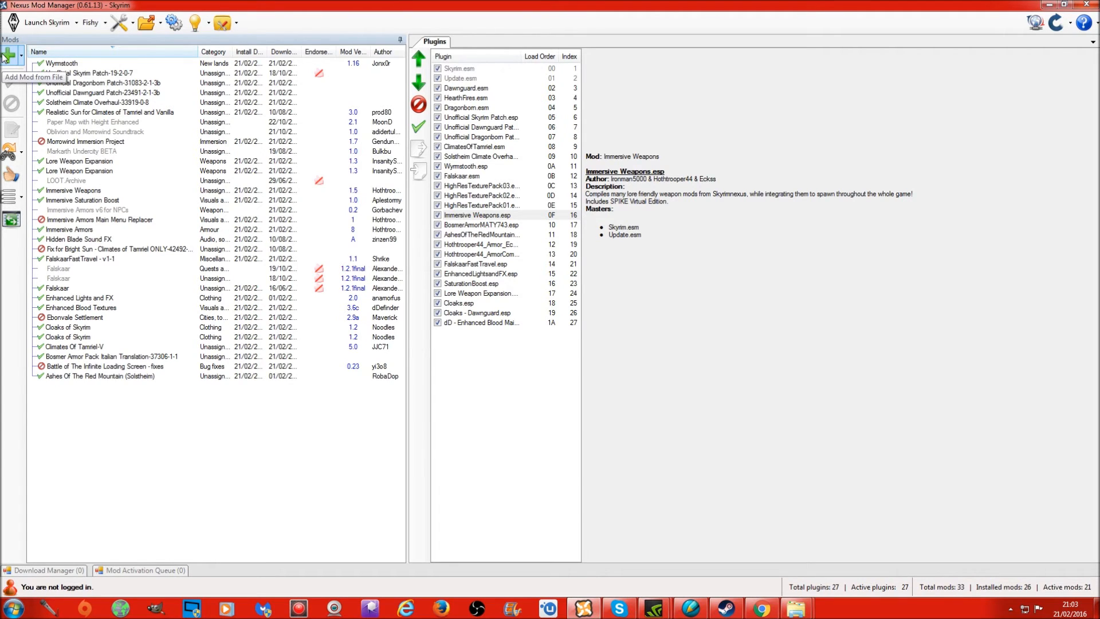
Add the Whistling Mine-73525-1-0 archive from Downloads via Add Mod from File
left_click(10, 53)
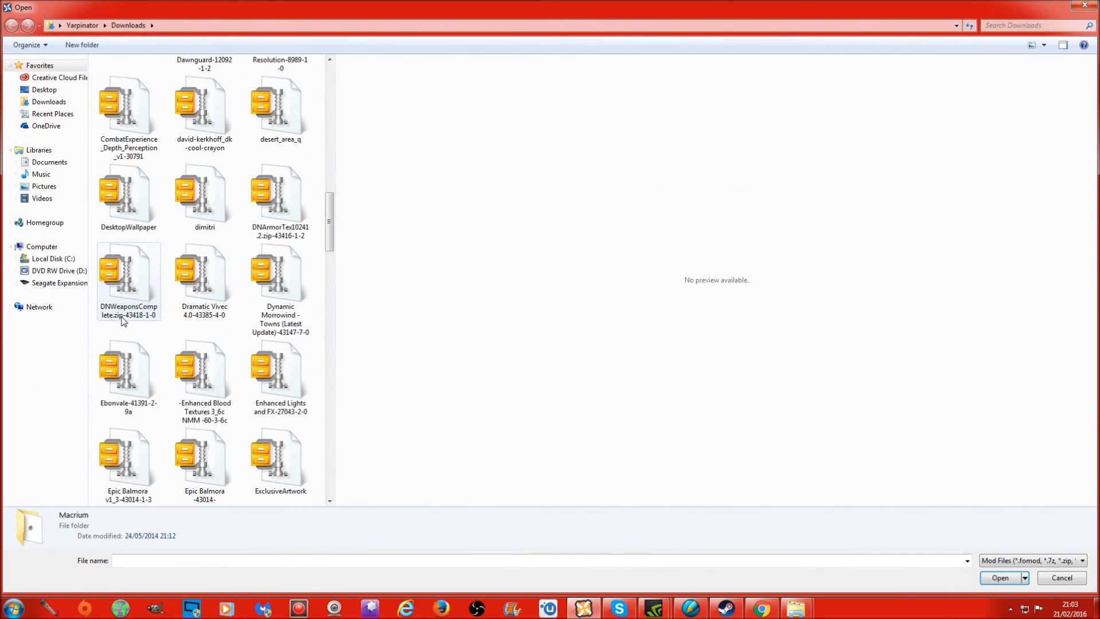
scroll("down", 3)
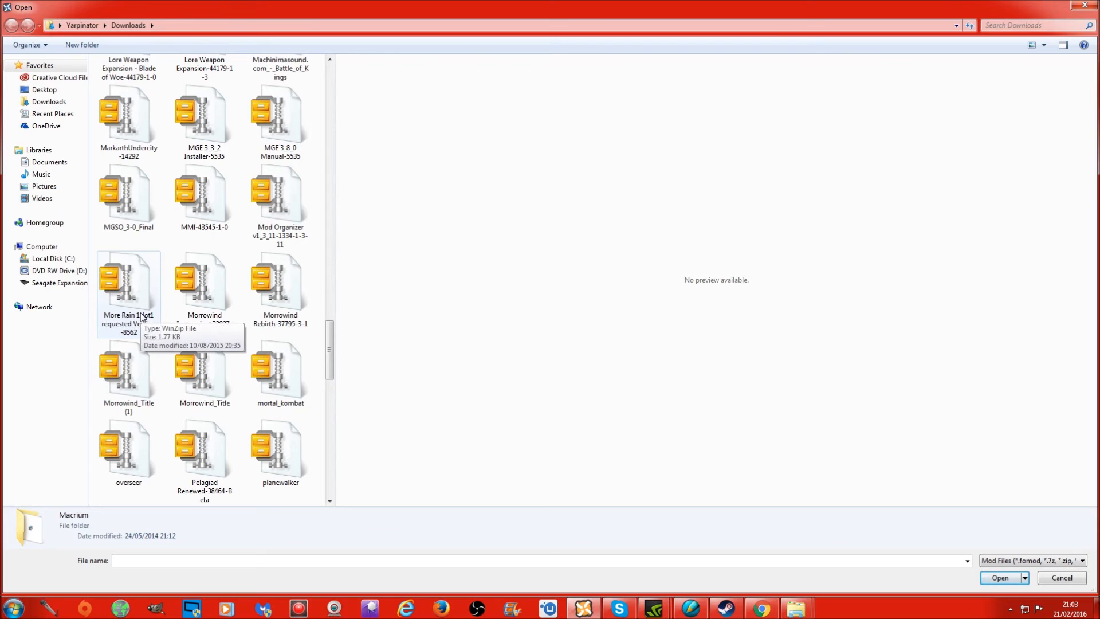
scroll("down", 3)
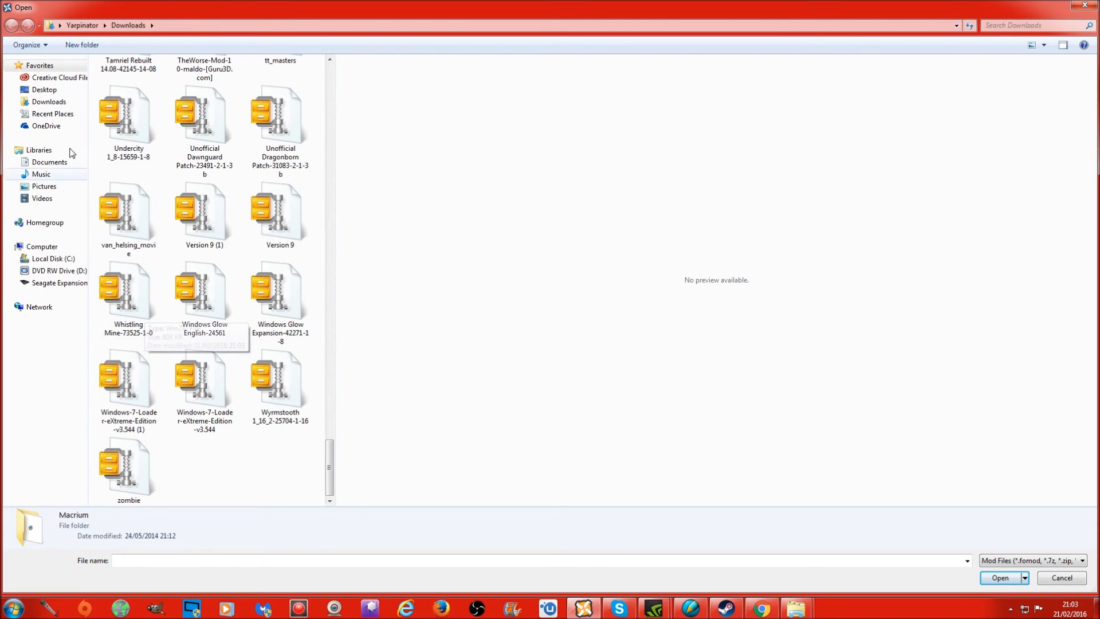
left_click(128, 291)
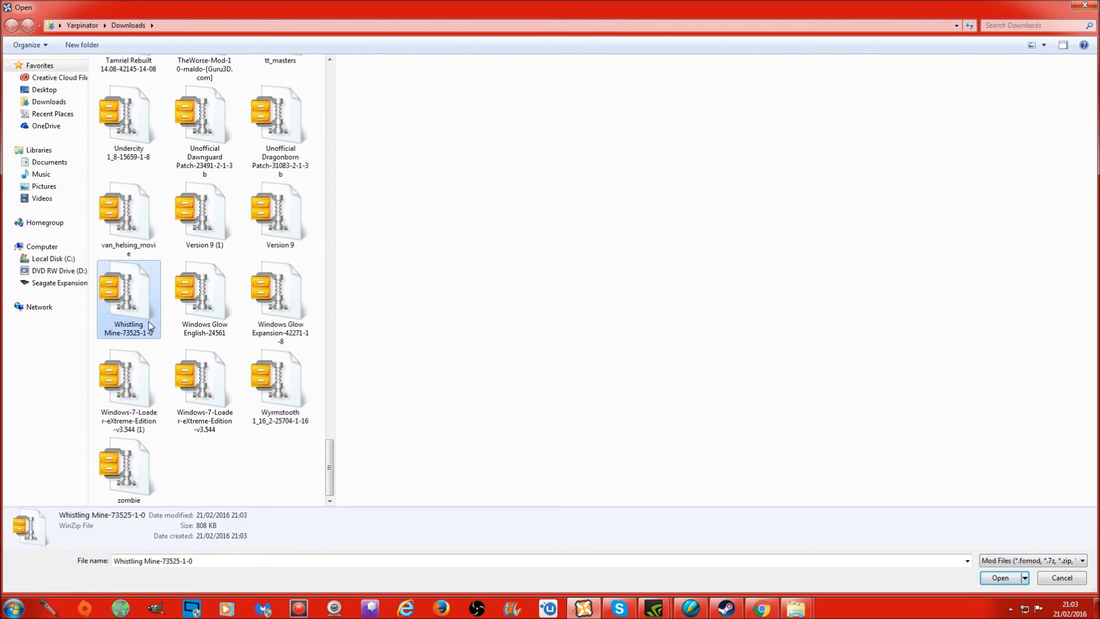
left_click(1006, 577)
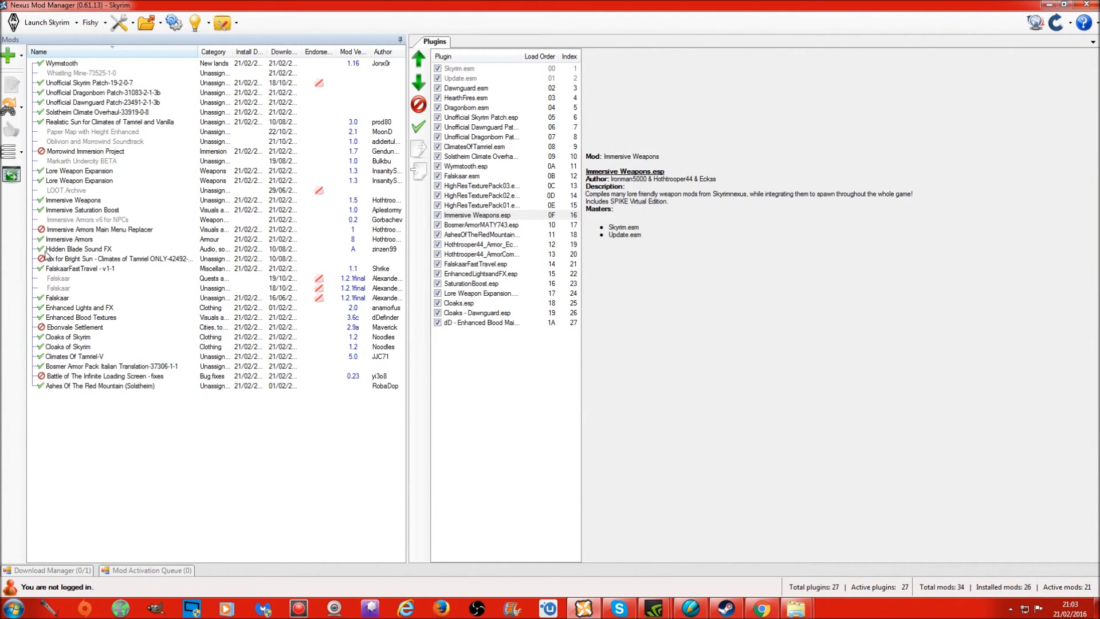
Select Whistling Mine and activate it so Whistling Mine.esp is enabled in the load order
left_click(80, 73)
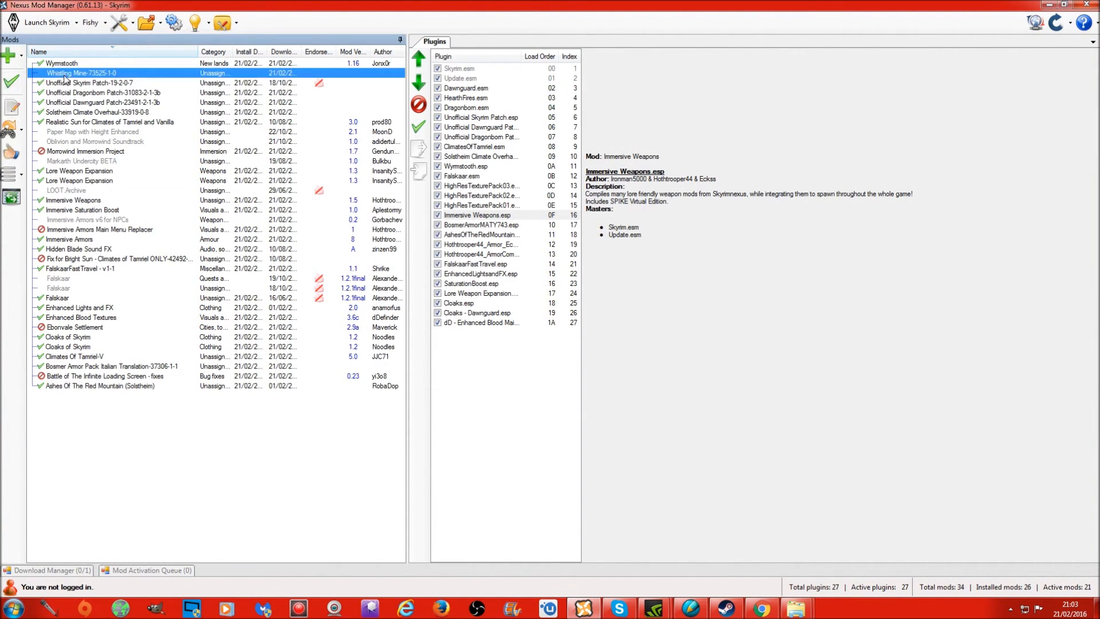
left_click(7, 79)
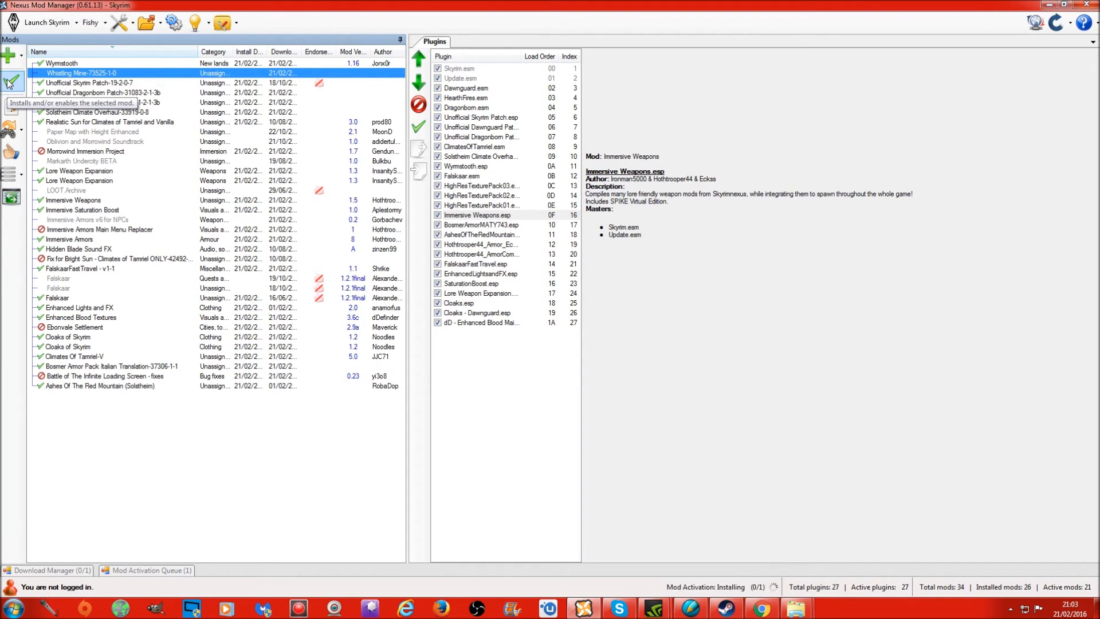
left_click(10, 67)
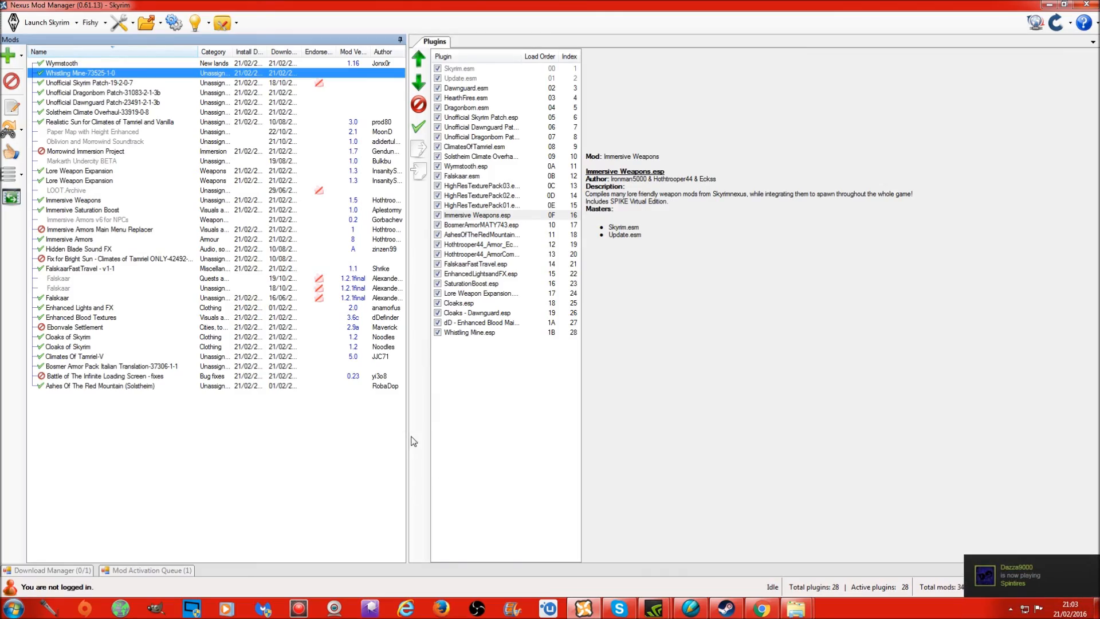
mouse_move(325, 520)
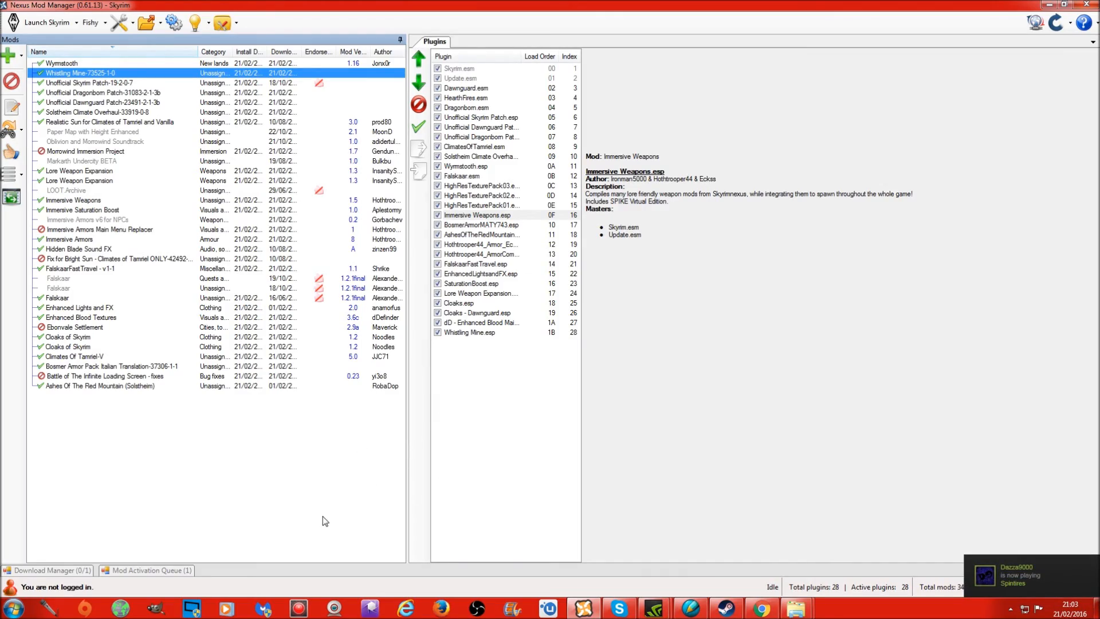
left_click(41, 22)
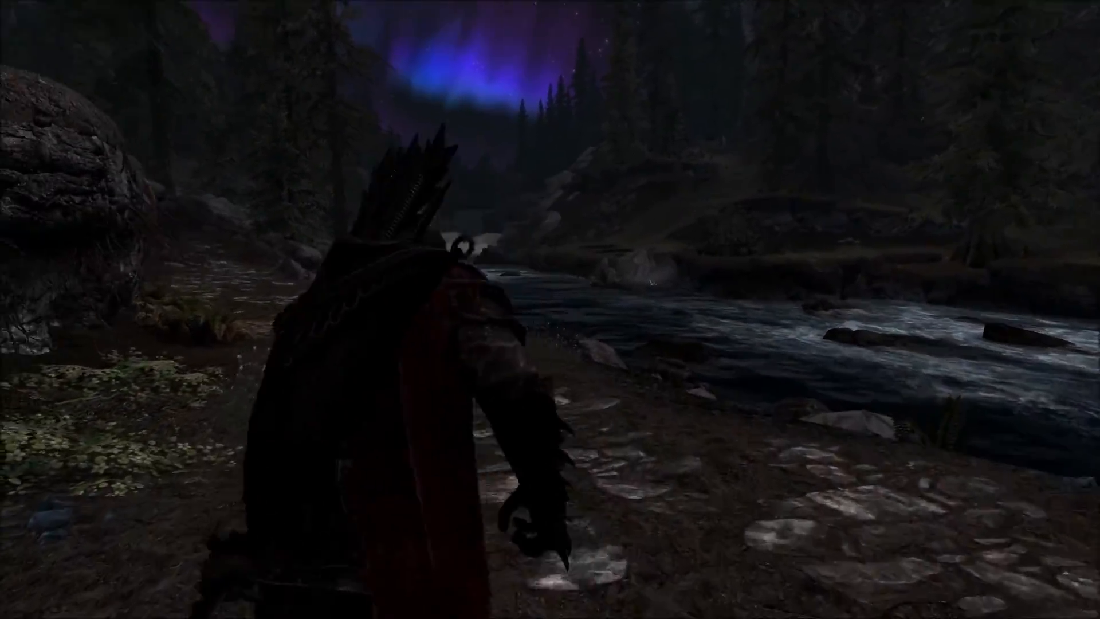
key("w")
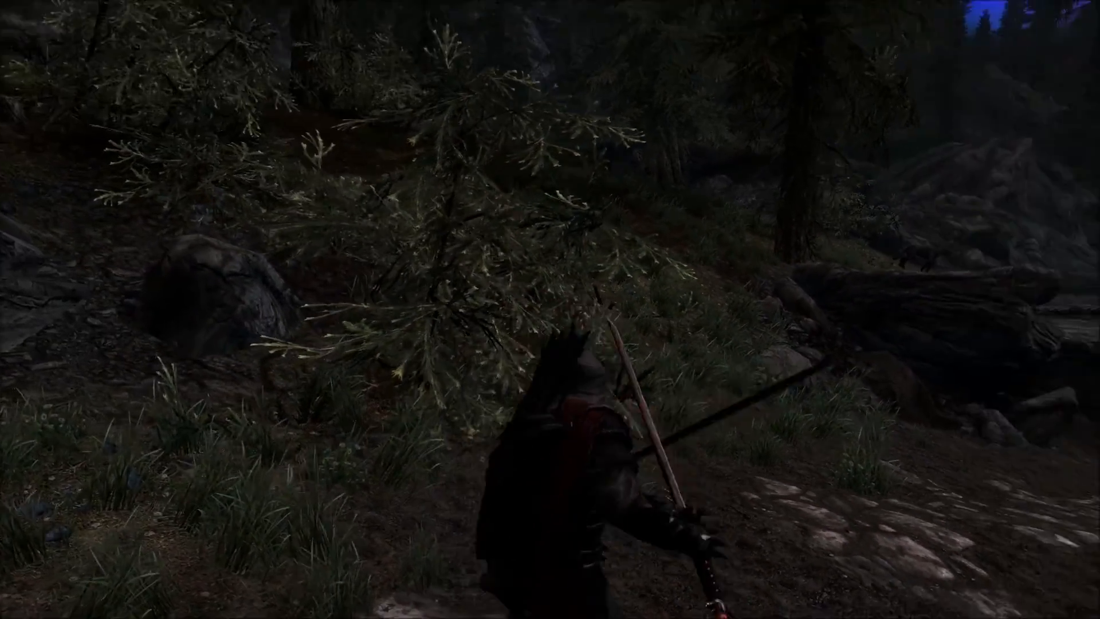
key("Tab")
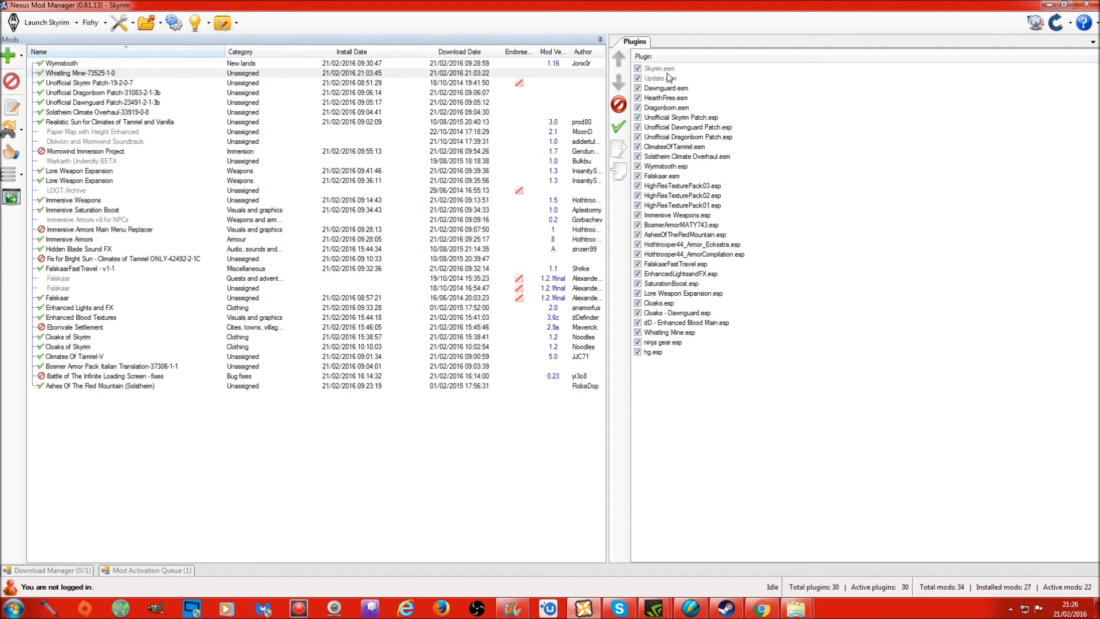
mouse_move(669, 103)
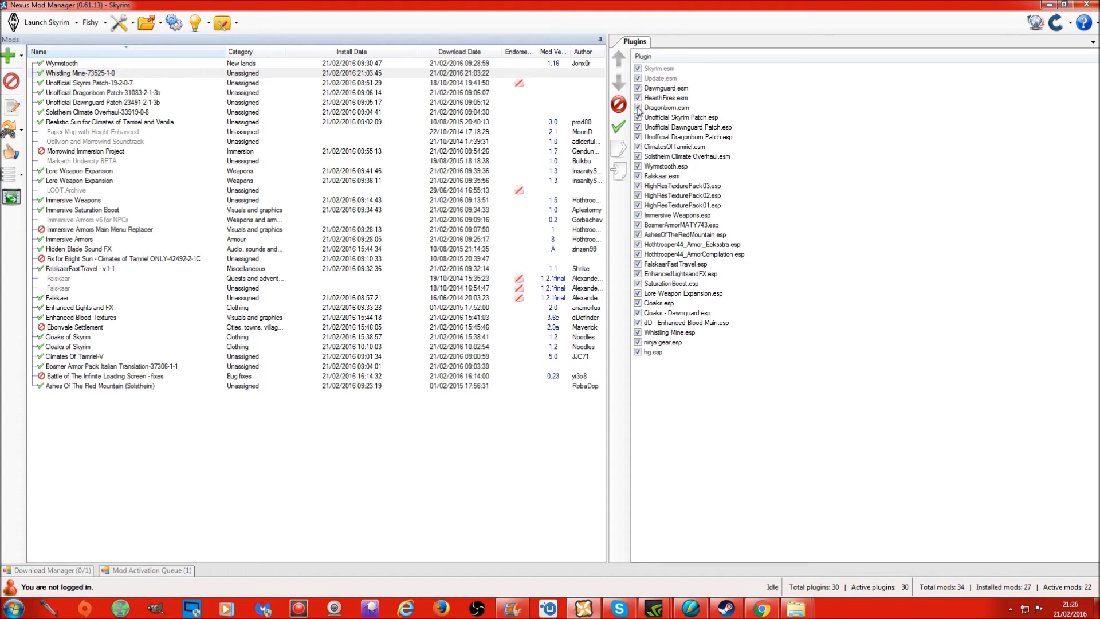
mouse_move(685, 116)
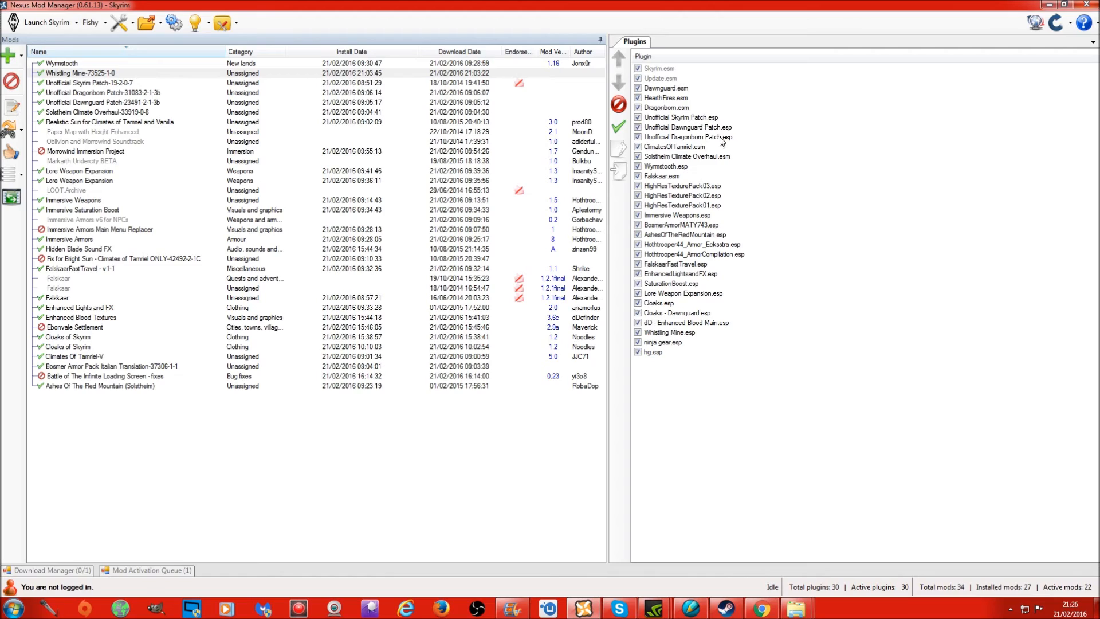
mouse_move(703, 126)
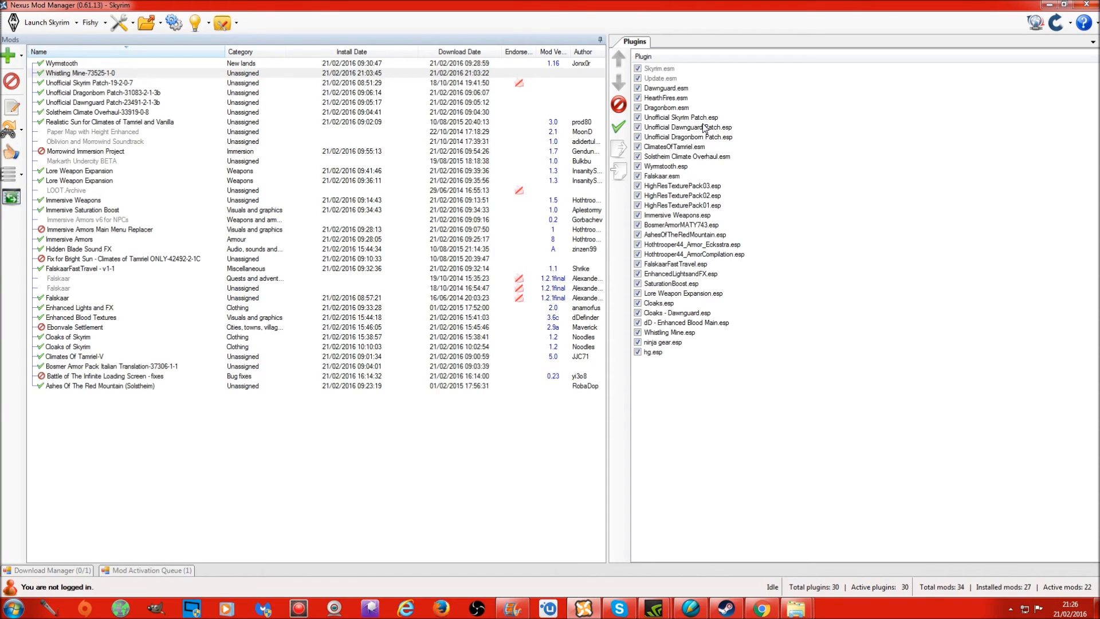
mouse_move(646, 119)
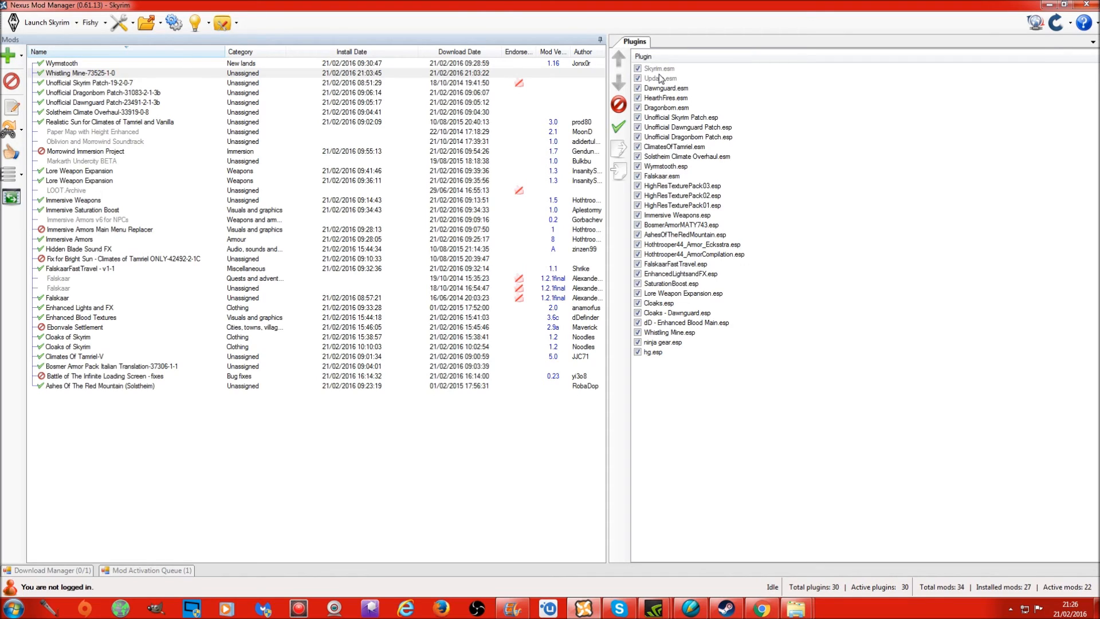
mouse_move(652, 79)
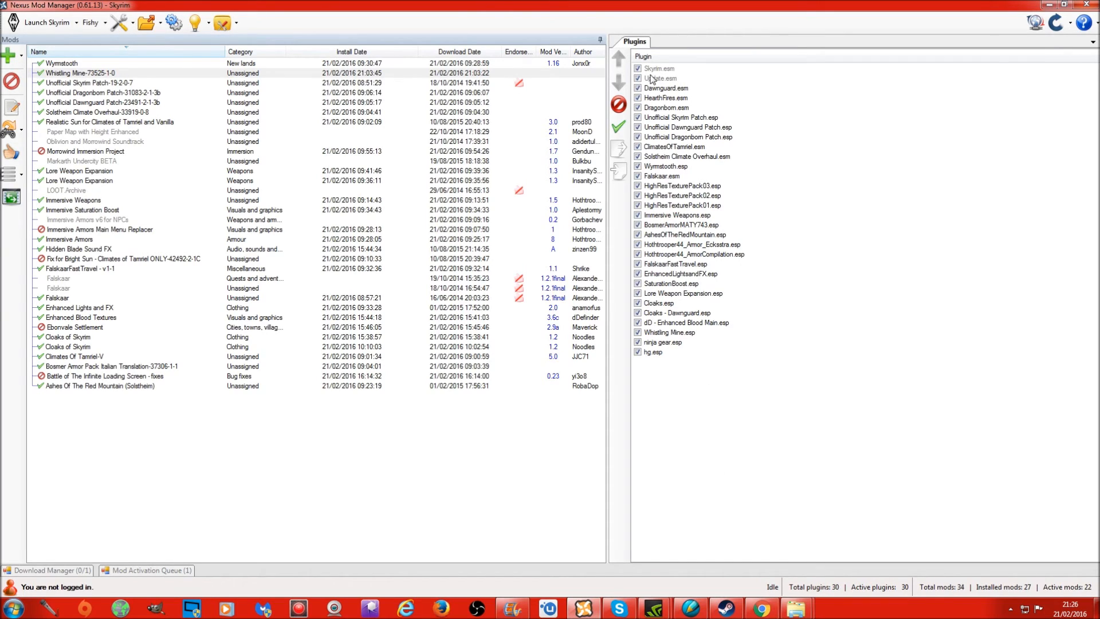
mouse_move(671, 175)
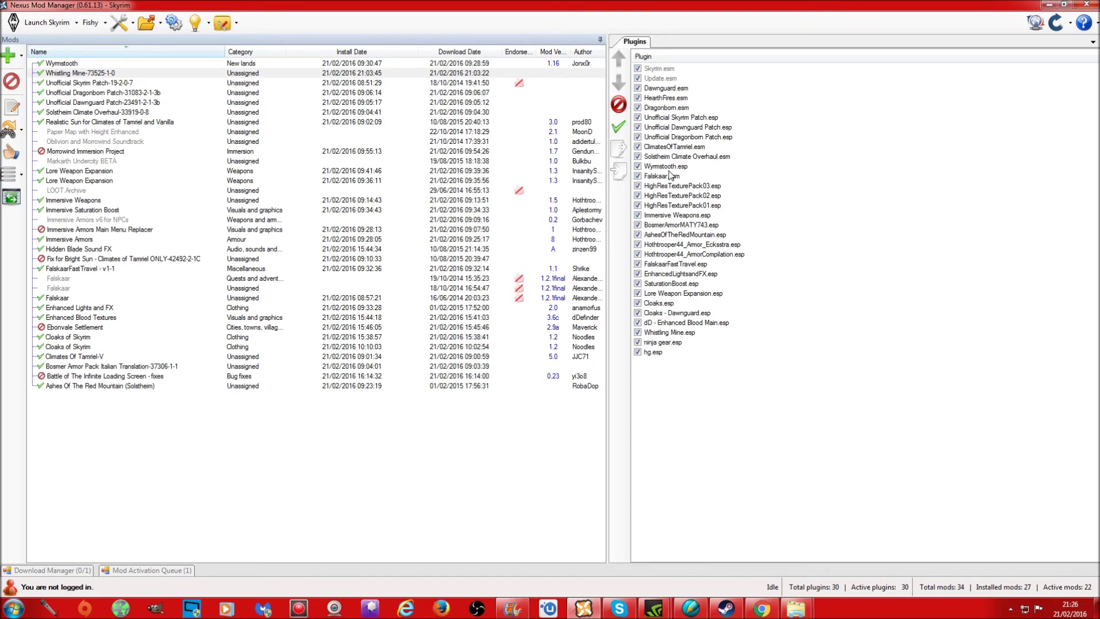
mouse_move(677, 264)
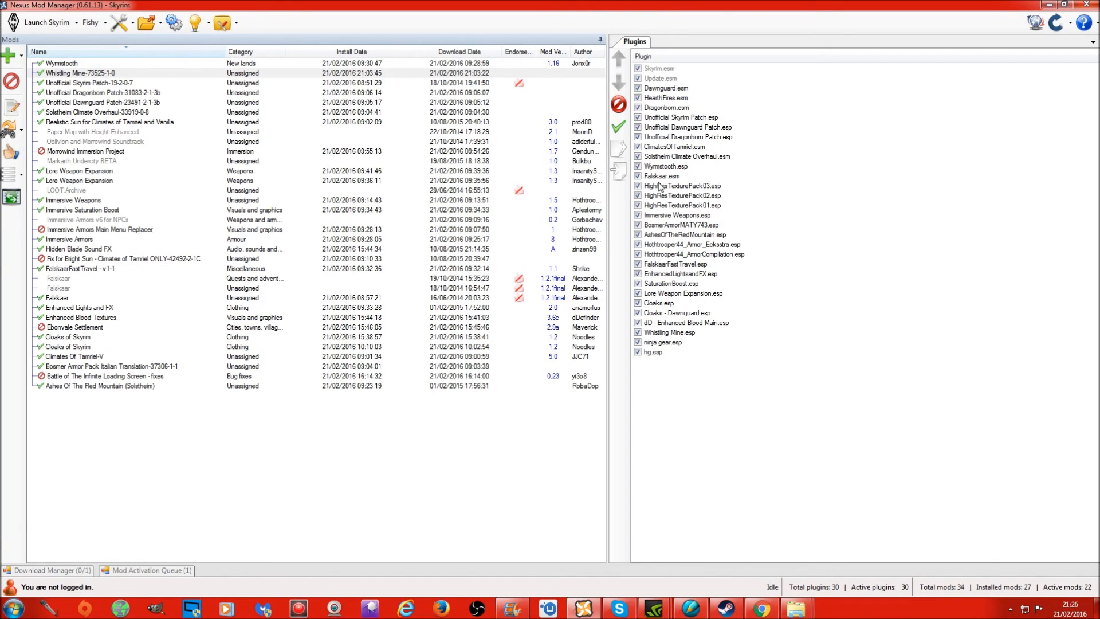
mouse_move(685, 174)
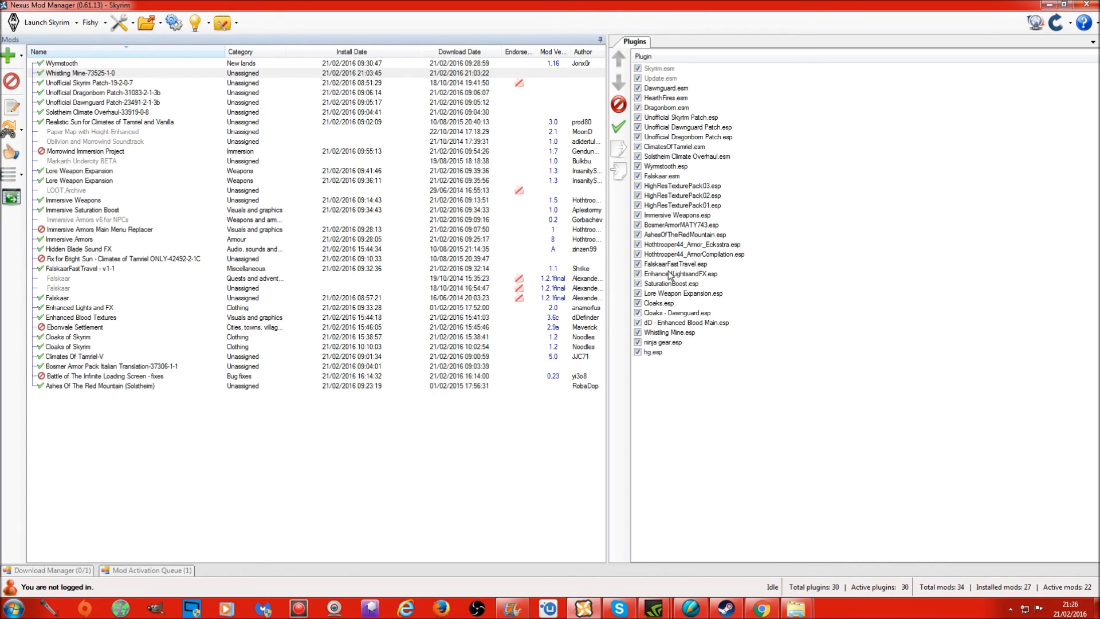
mouse_move(666, 267)
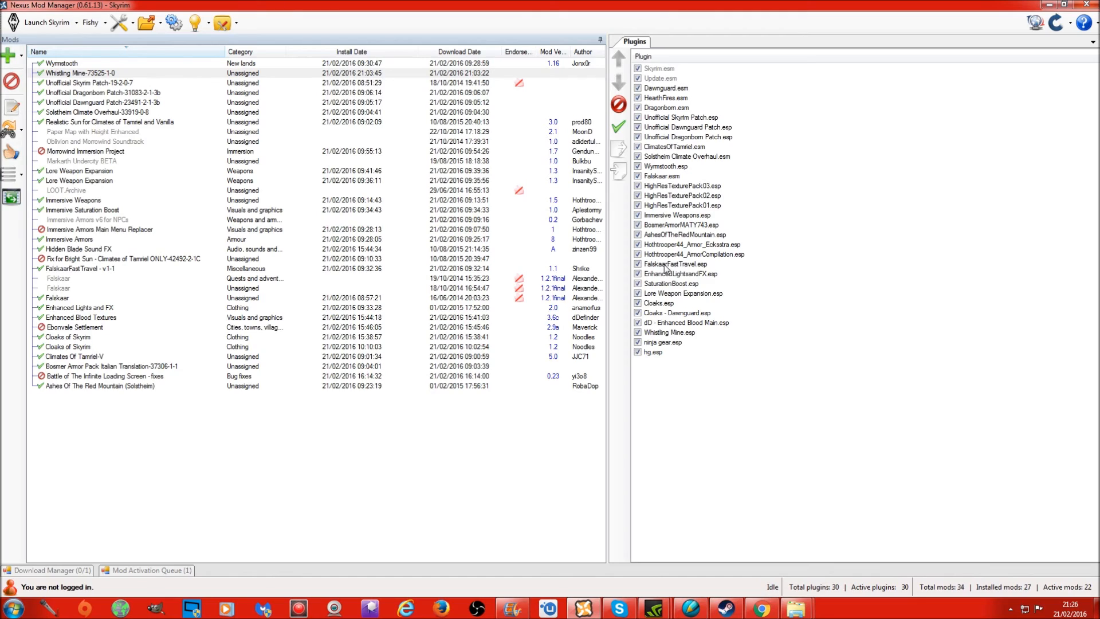
mouse_move(664, 233)
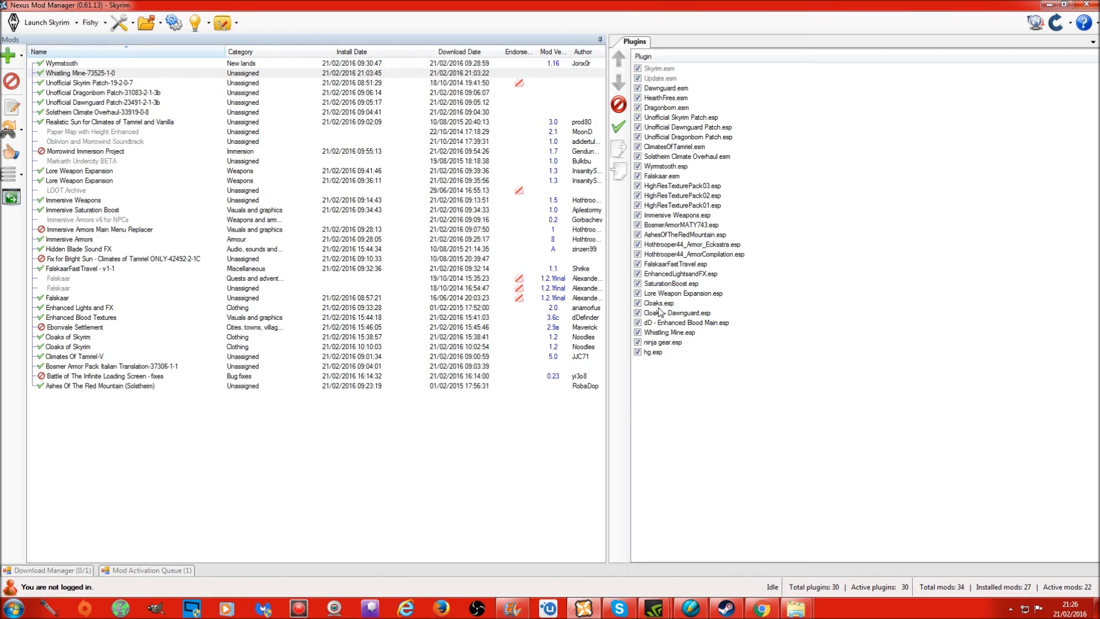
mouse_move(783, 300)
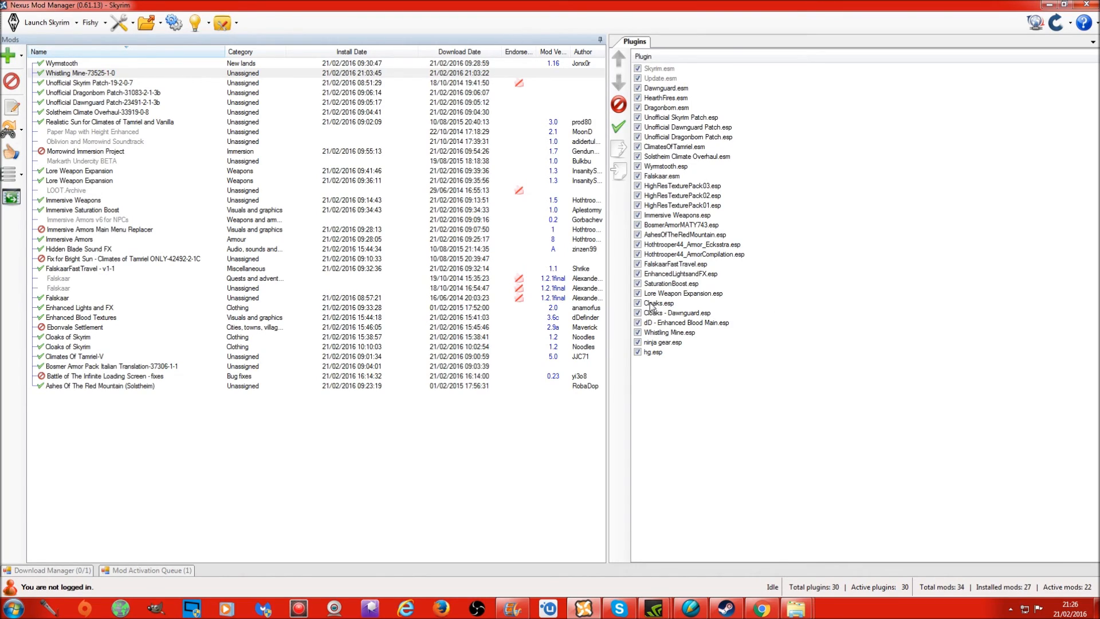
mouse_move(681, 325)
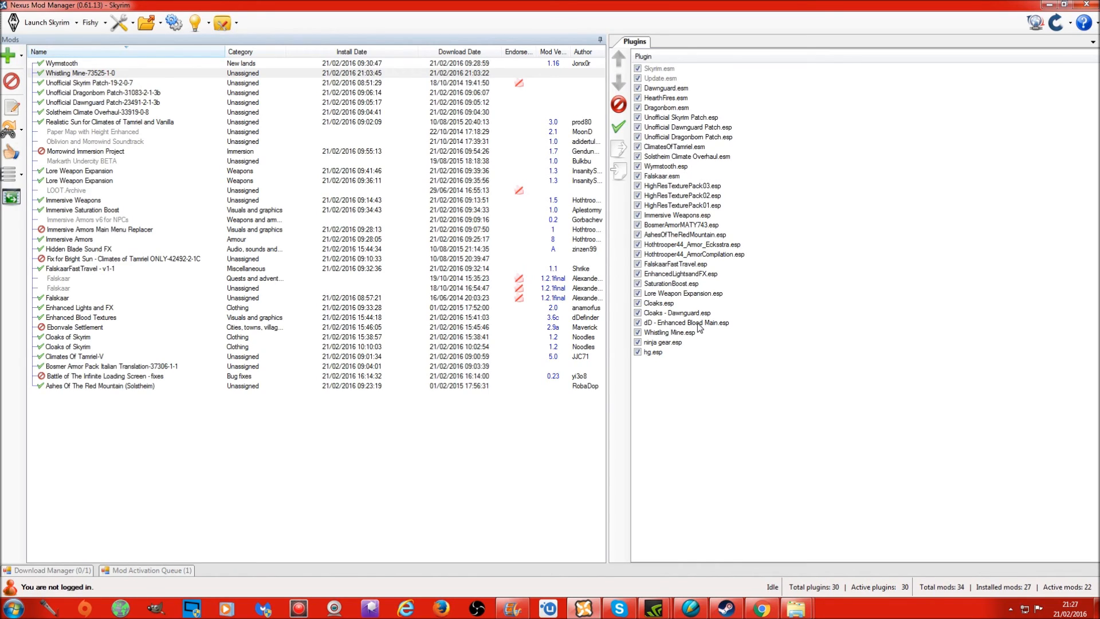
mouse_move(690, 335)
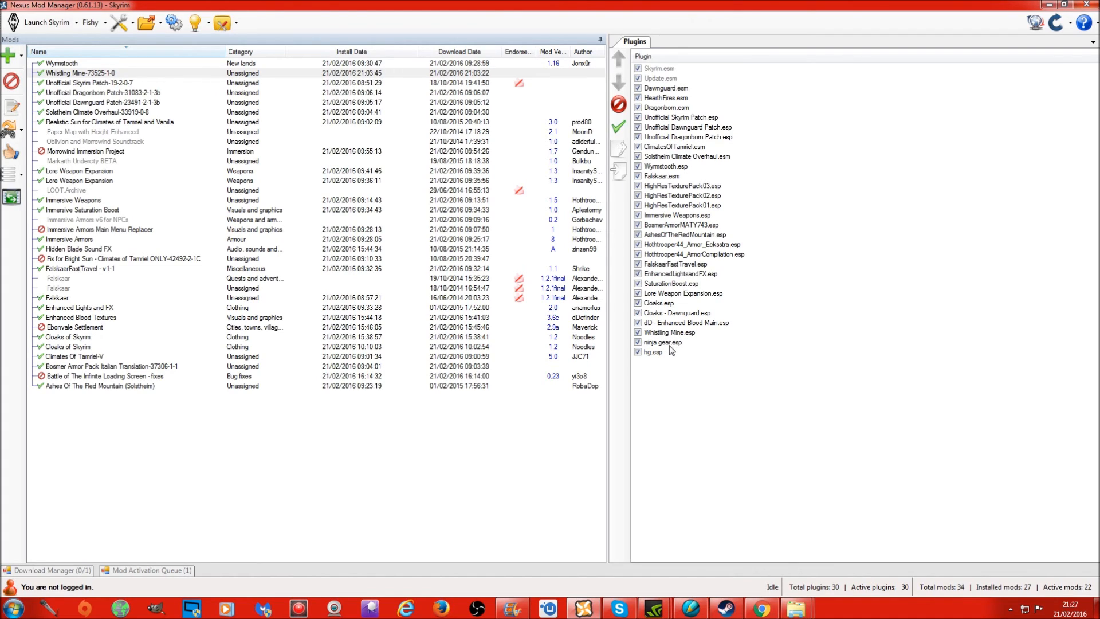
mouse_move(658, 358)
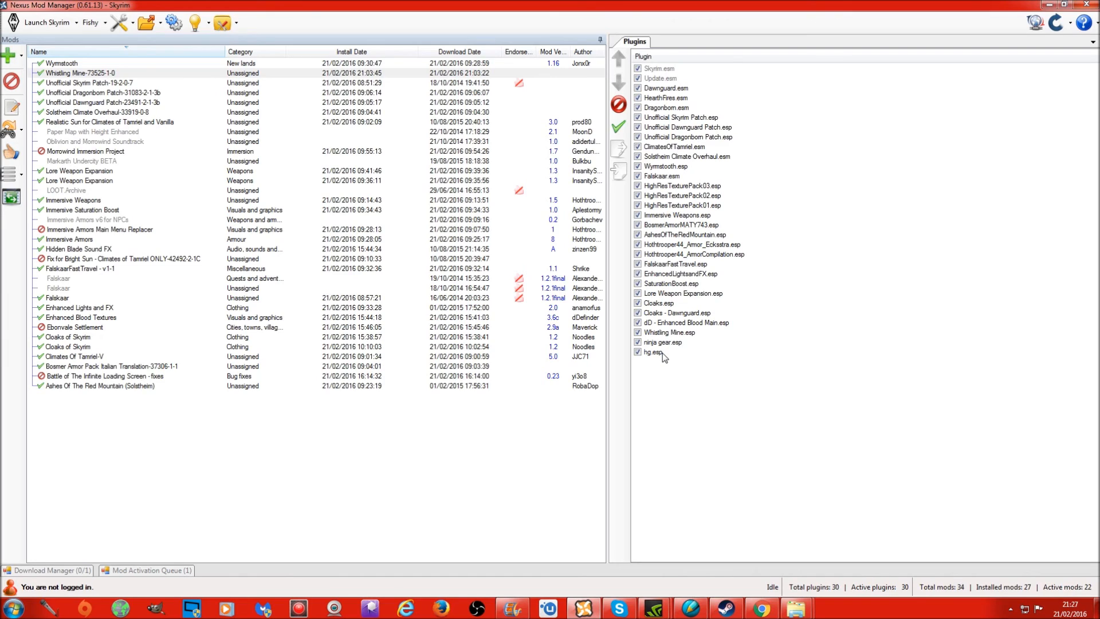
mouse_move(663, 379)
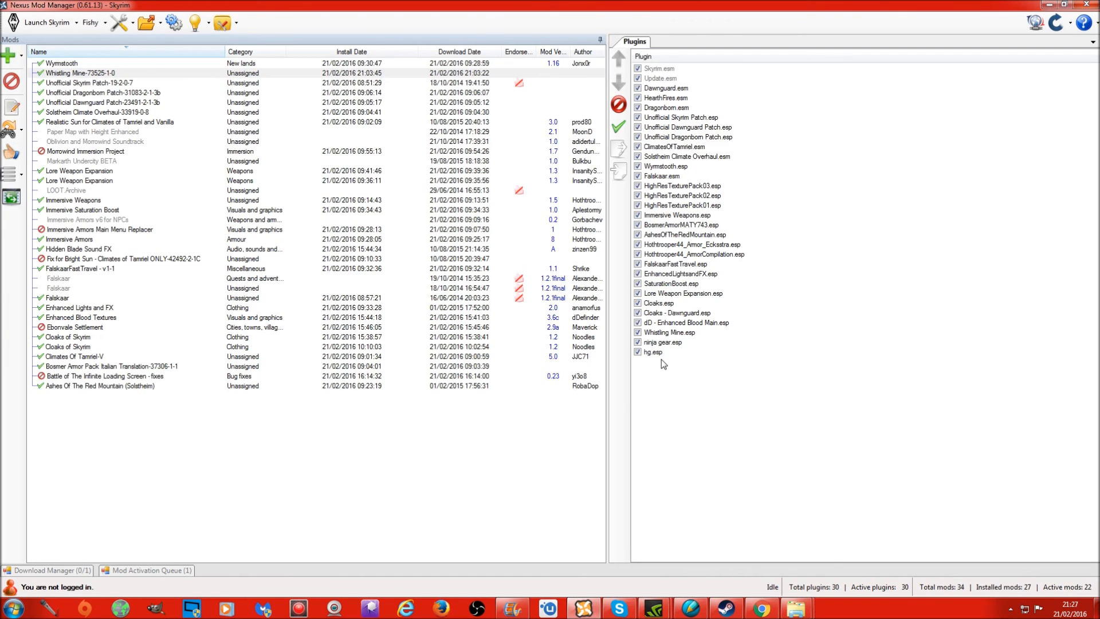
mouse_move(717, 359)
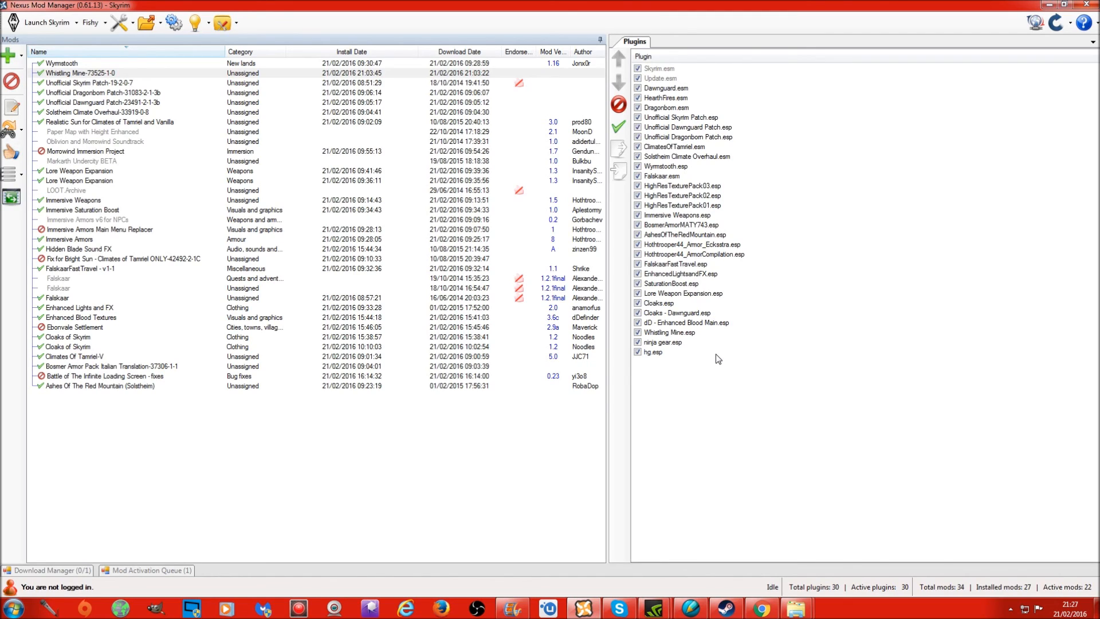
left_click(41, 24)
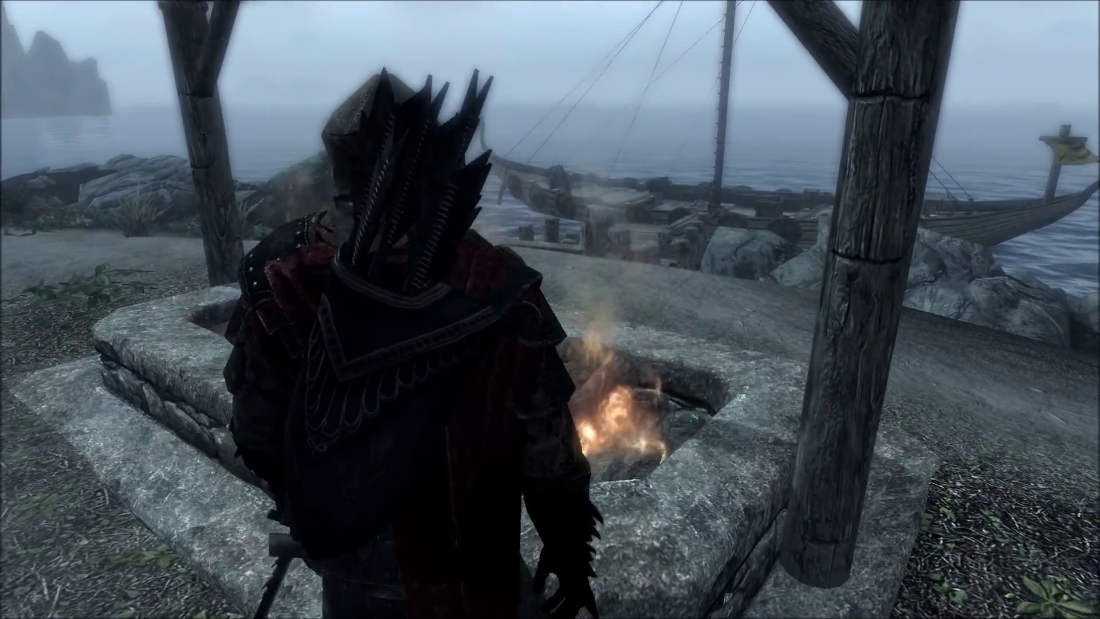